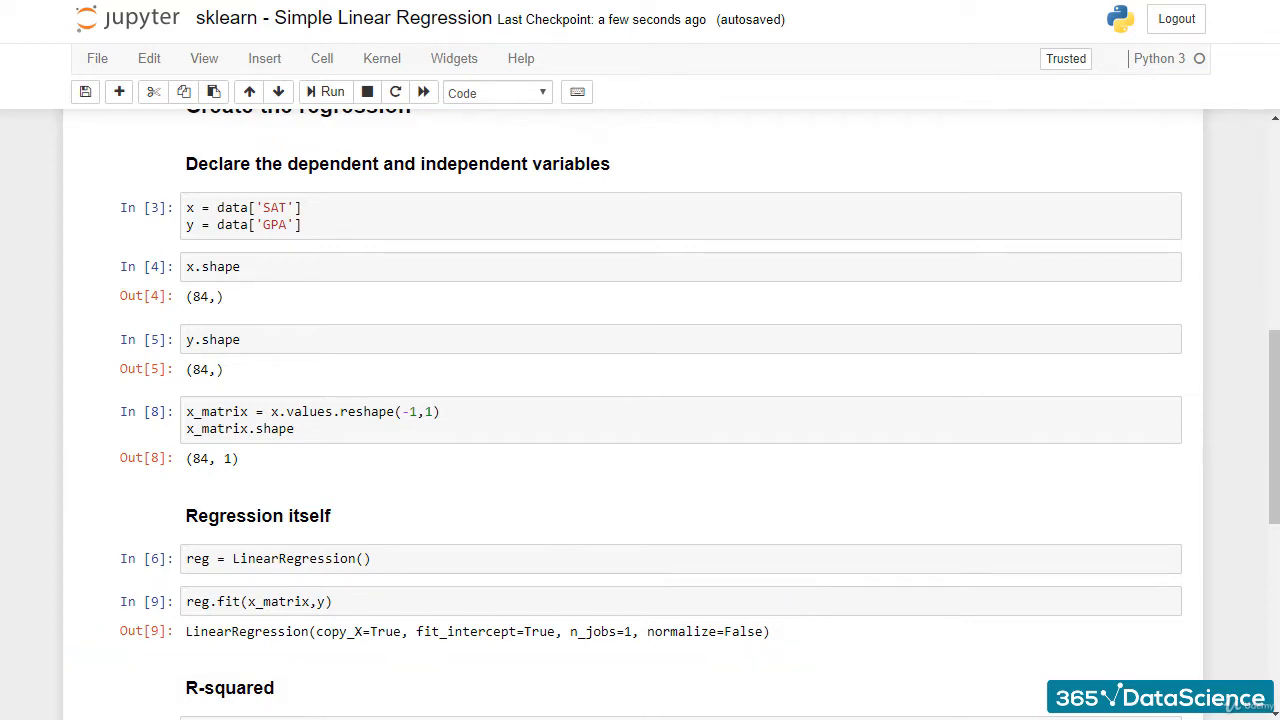
Step: Compute the R-squared with reg.score(x_matrix,y), returning about 0.406
{"action": "double_click", "coordinate": [704, 632]}
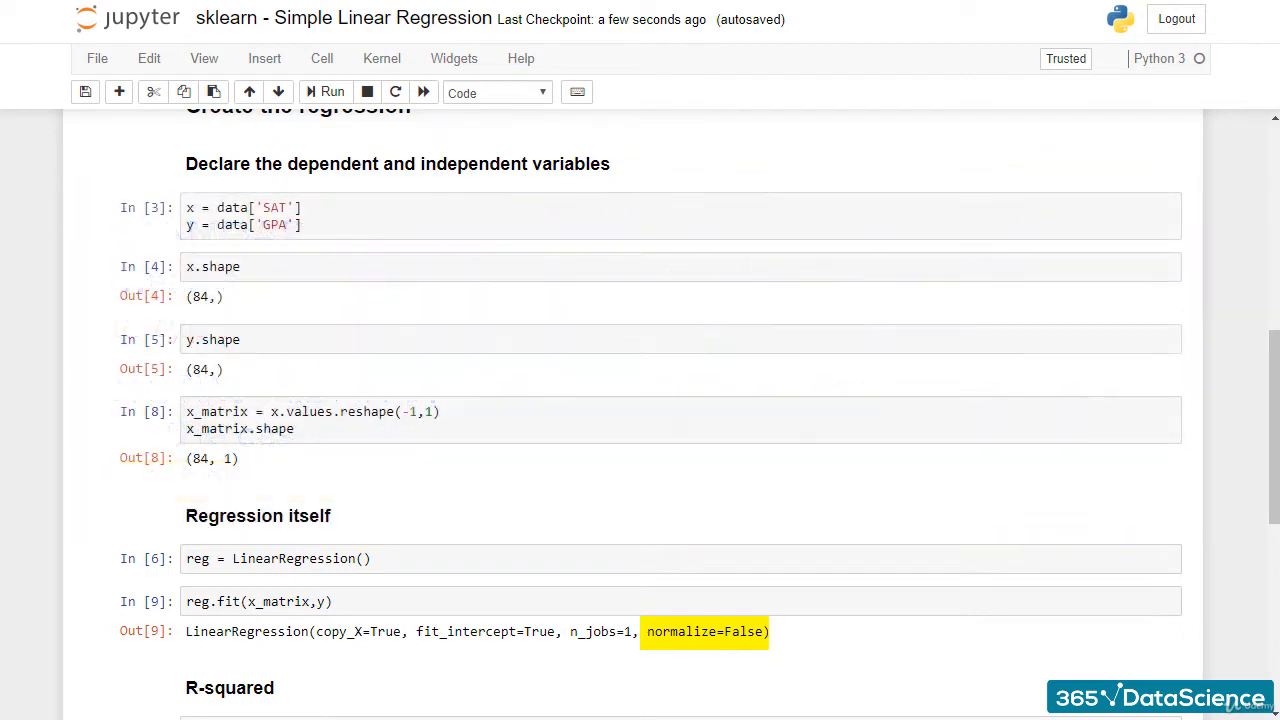
{"action": "double_click", "coordinate": [356, 632]}
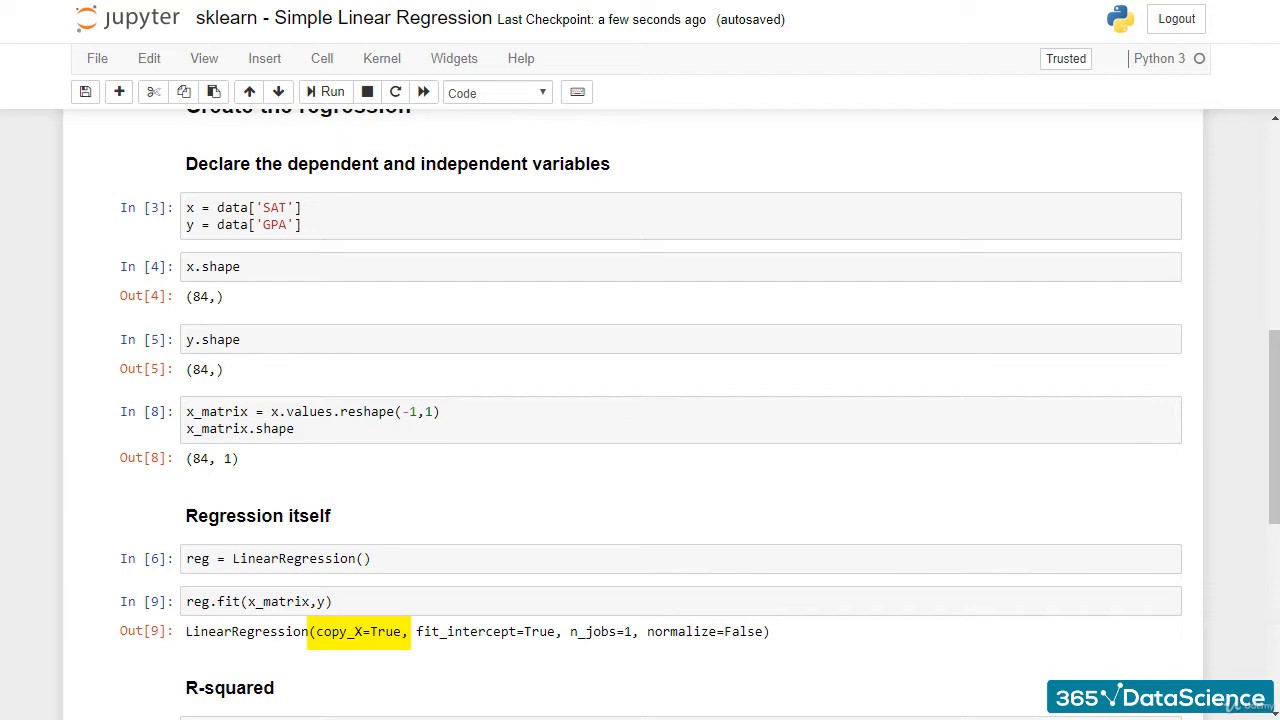
{"action": "double_click", "coordinate": [484, 632]}
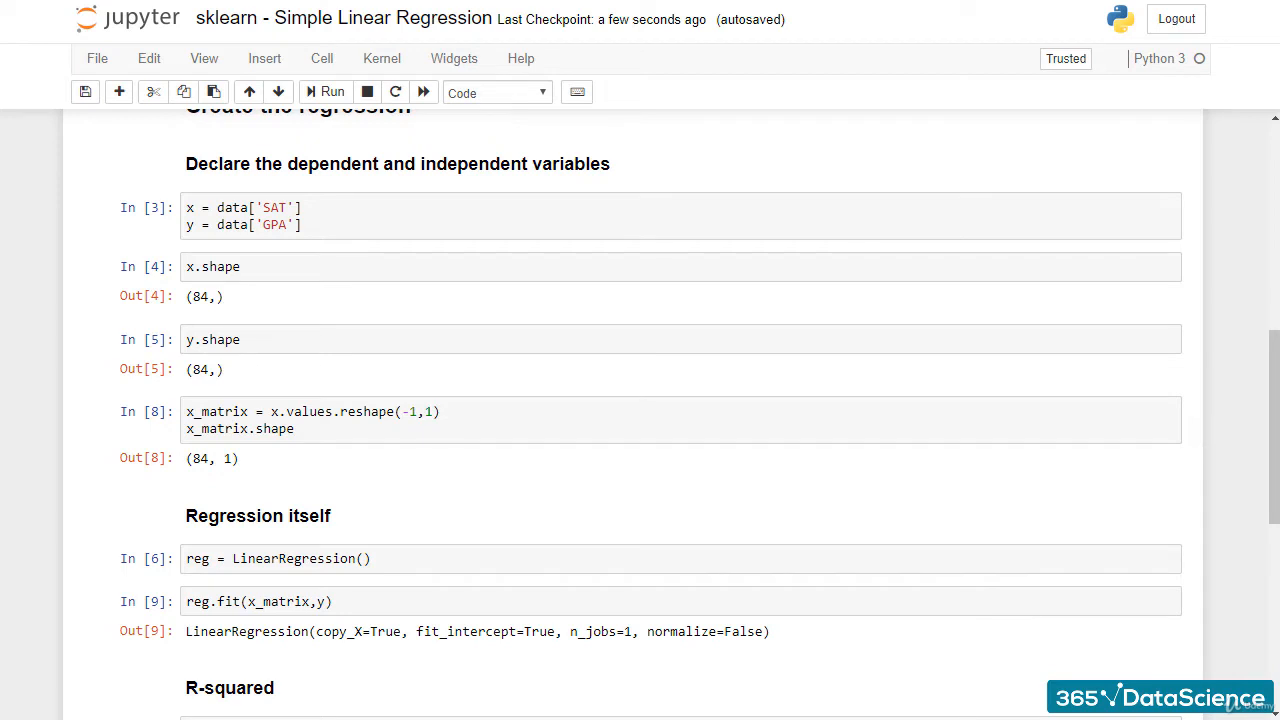
{"action": "scroll", "scroll_direction": "down", "scroll_amount": 3}
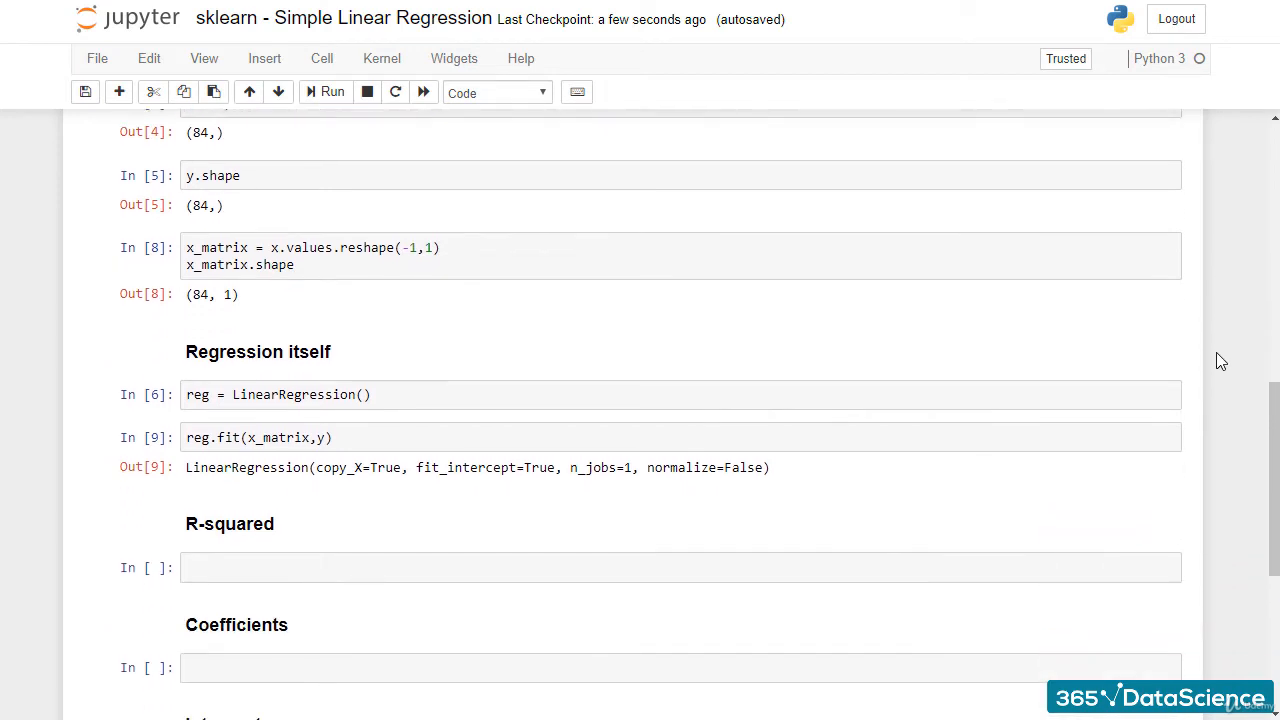
{"action": "scroll", "scroll_direction": "down", "scroll_amount": 3}
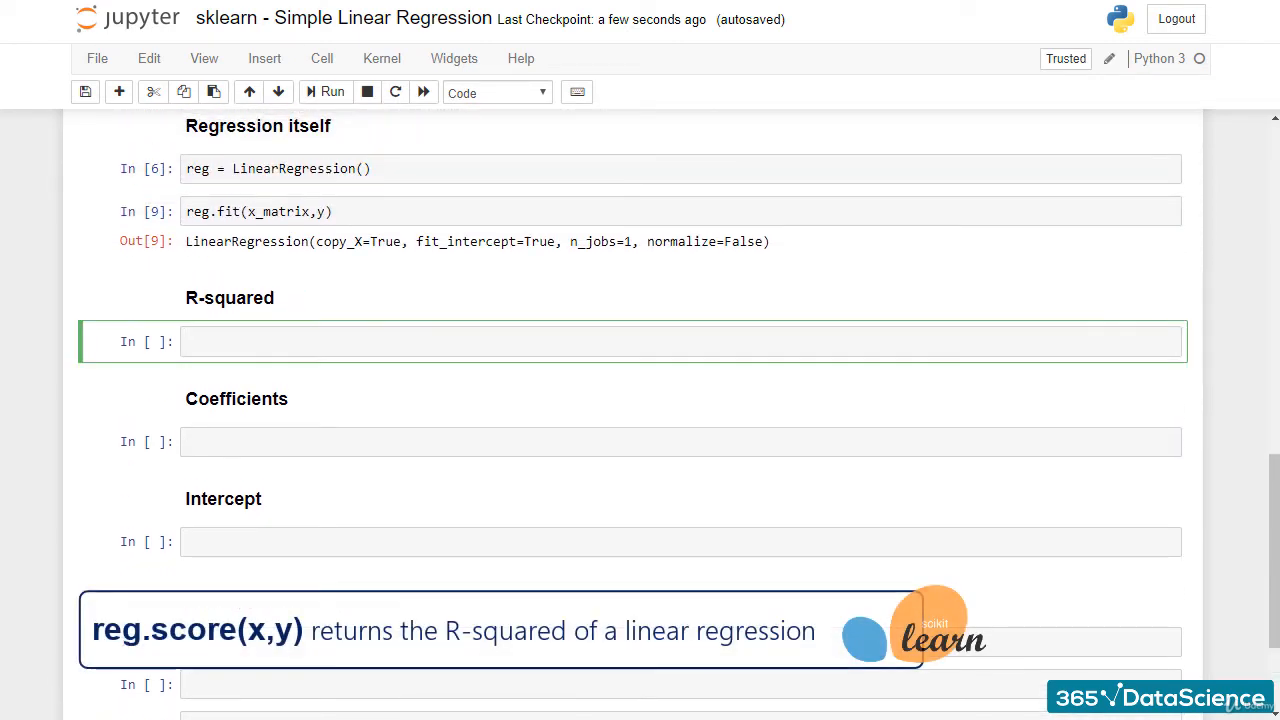
{"action": "type", "text": "reg.score()"}
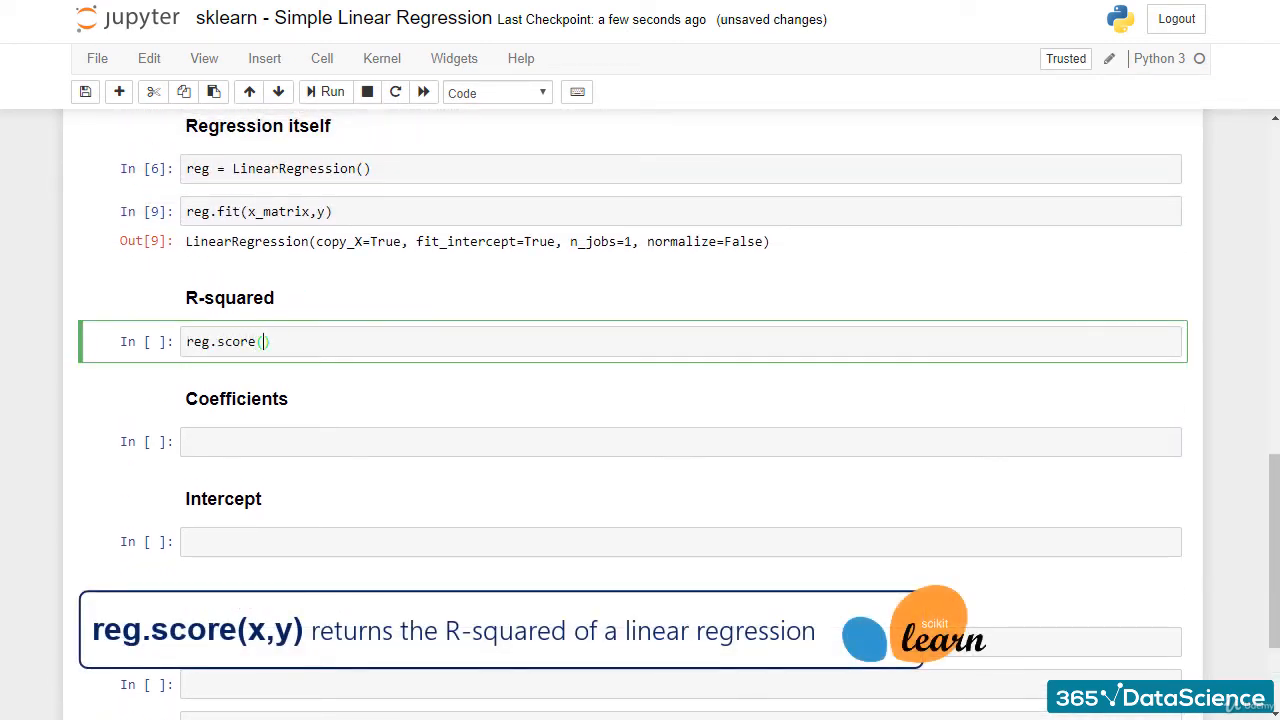
{"action": "type", "text": "x_matrix,y"}
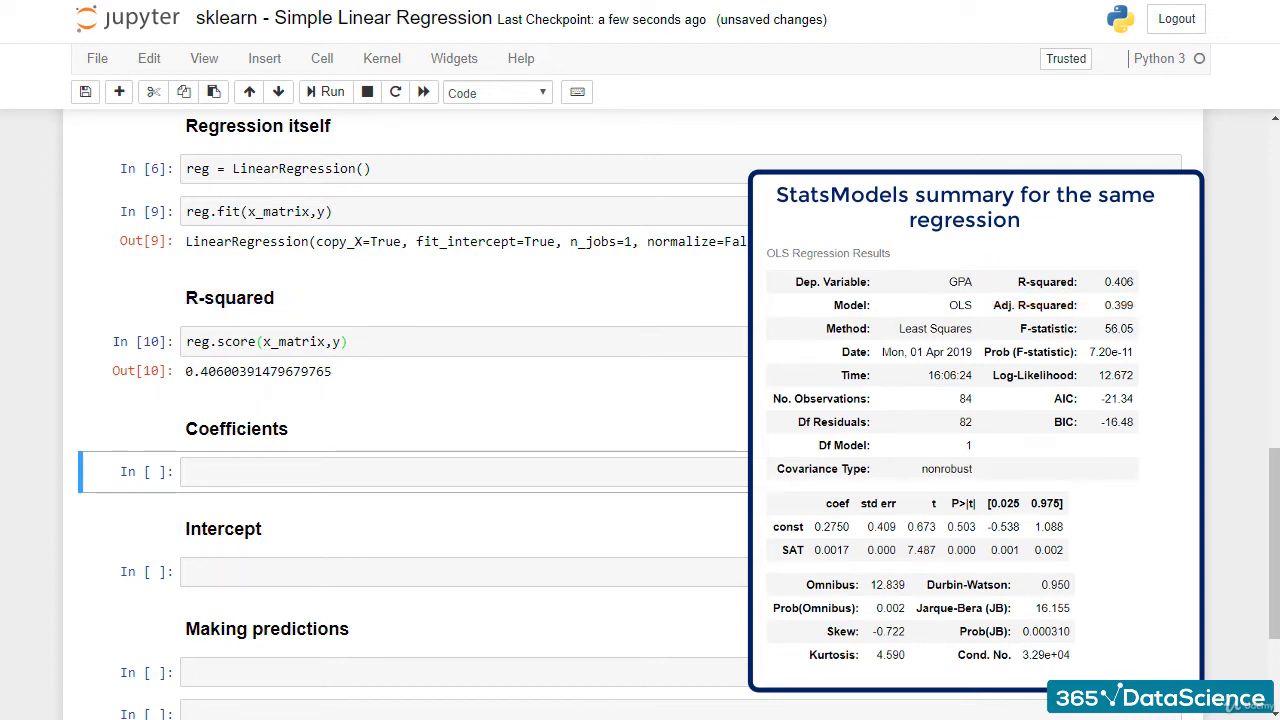
Step: Output the SAT coefficient with reg.coef_, returning array([0.00165569])
{"action": "type", "text": "reg.coef"}
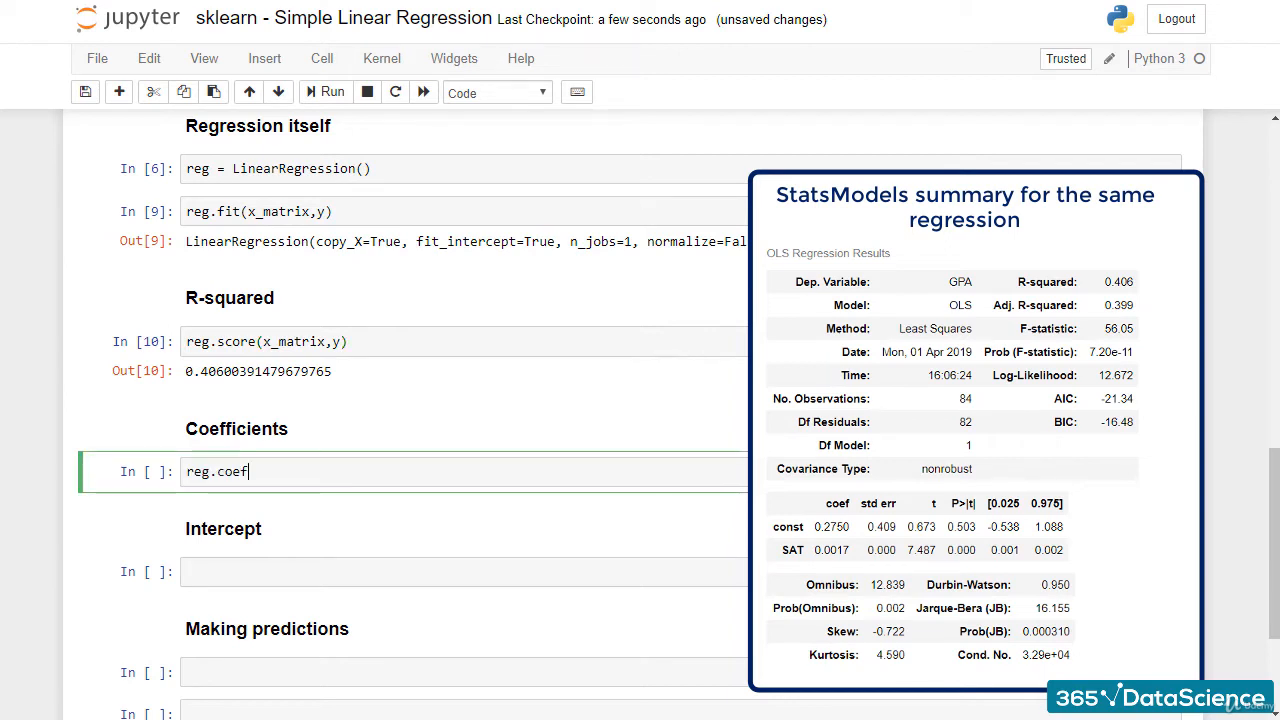
{"action": "type", "text": "_"}
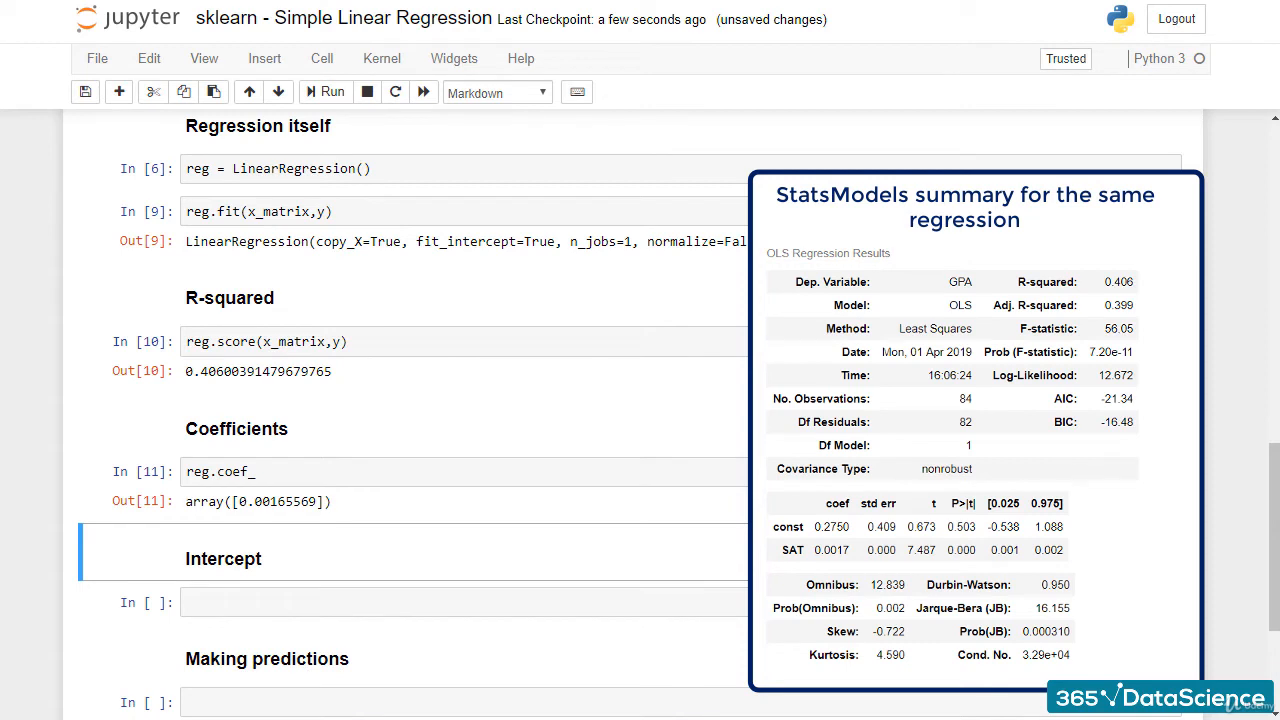
Step: Return the model's intercept with reg.intercept_ in the Intercept cell
{"action": "left_click", "coordinate": [464, 600]}
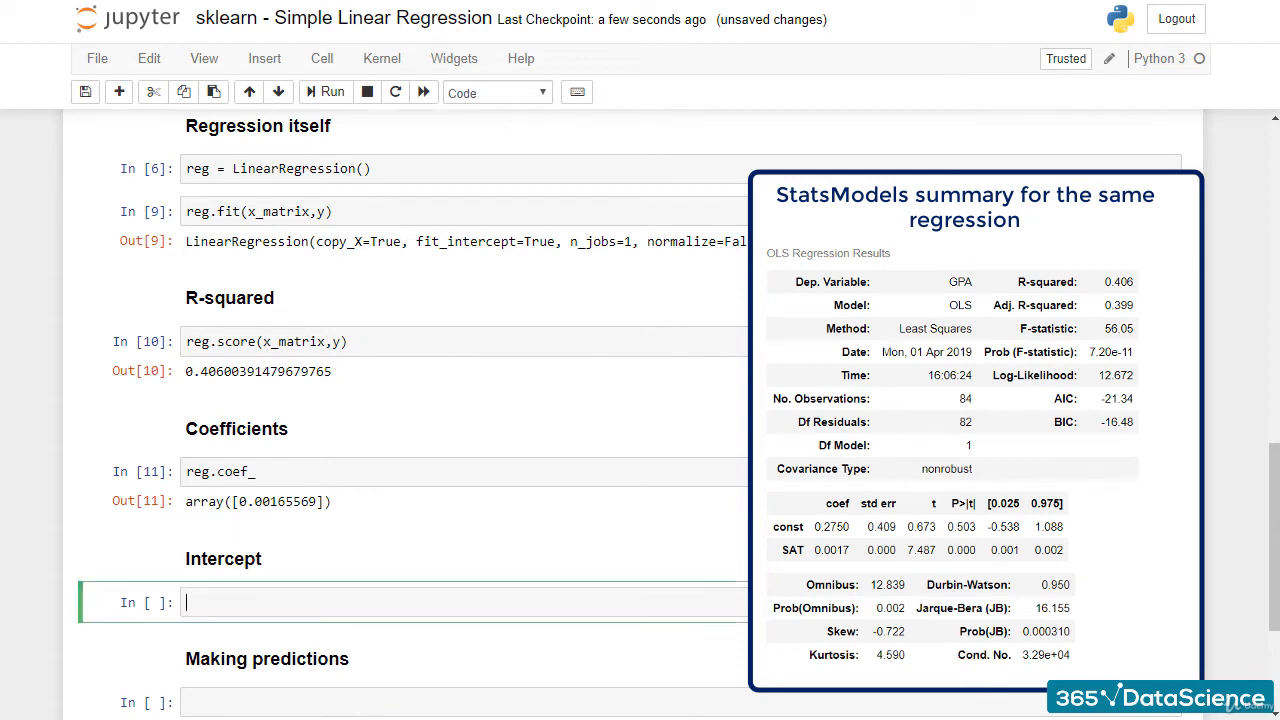
{"action": "type", "text": "reg.intercept_"}
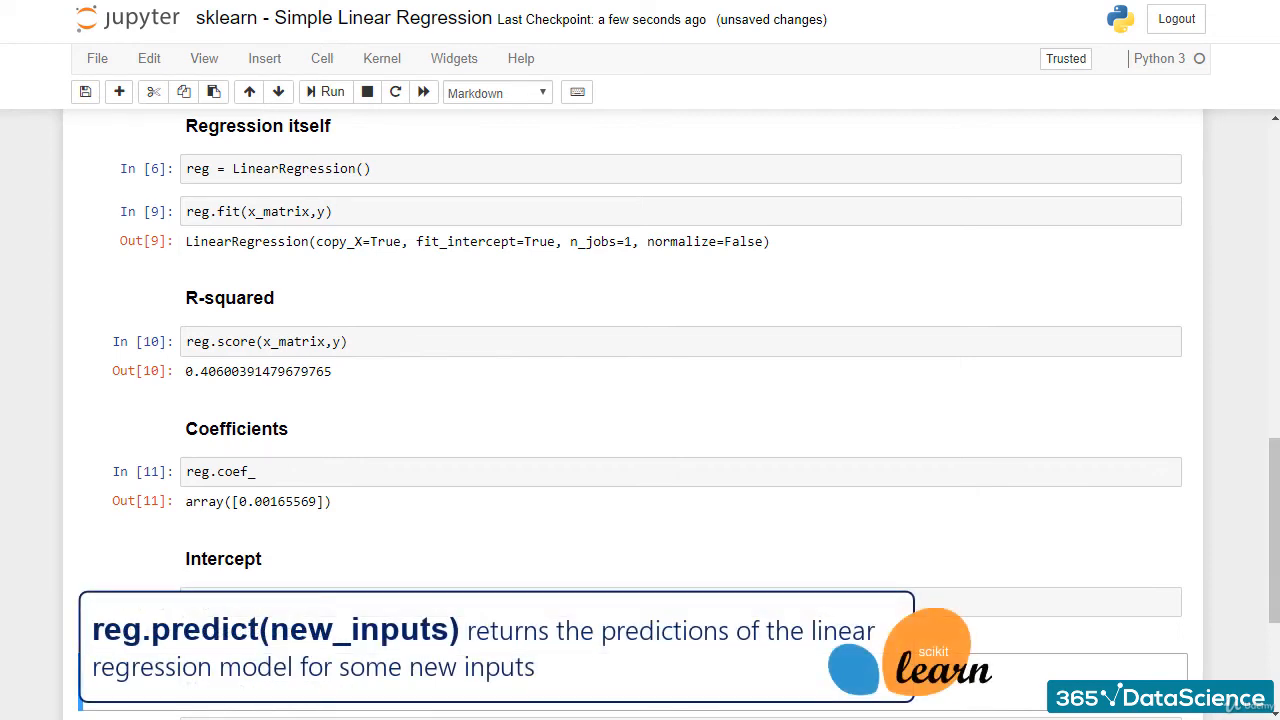
Step: Predict the GPA for SAT 1740 with reg.predict(1740), returning about 3.156
{"action": "scroll", "scroll_direction": "down", "scroll_amount": 3}
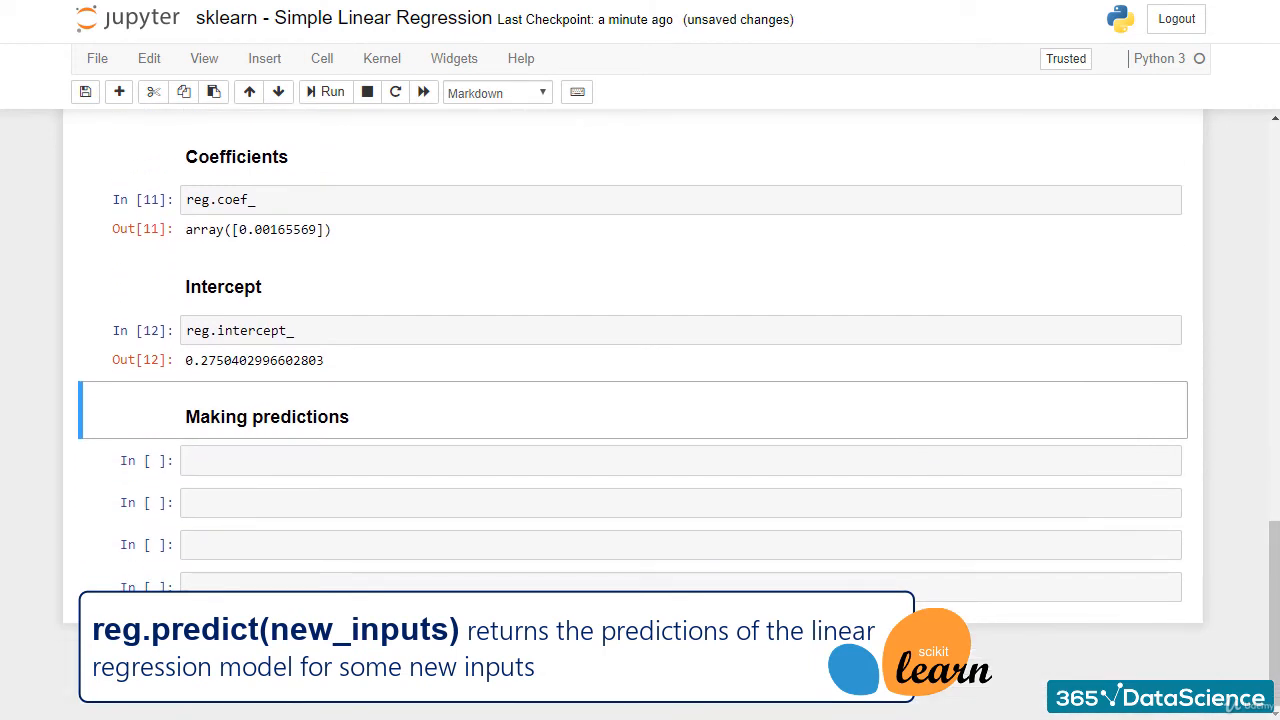
{"action": "type", "text": "reg.pred"}
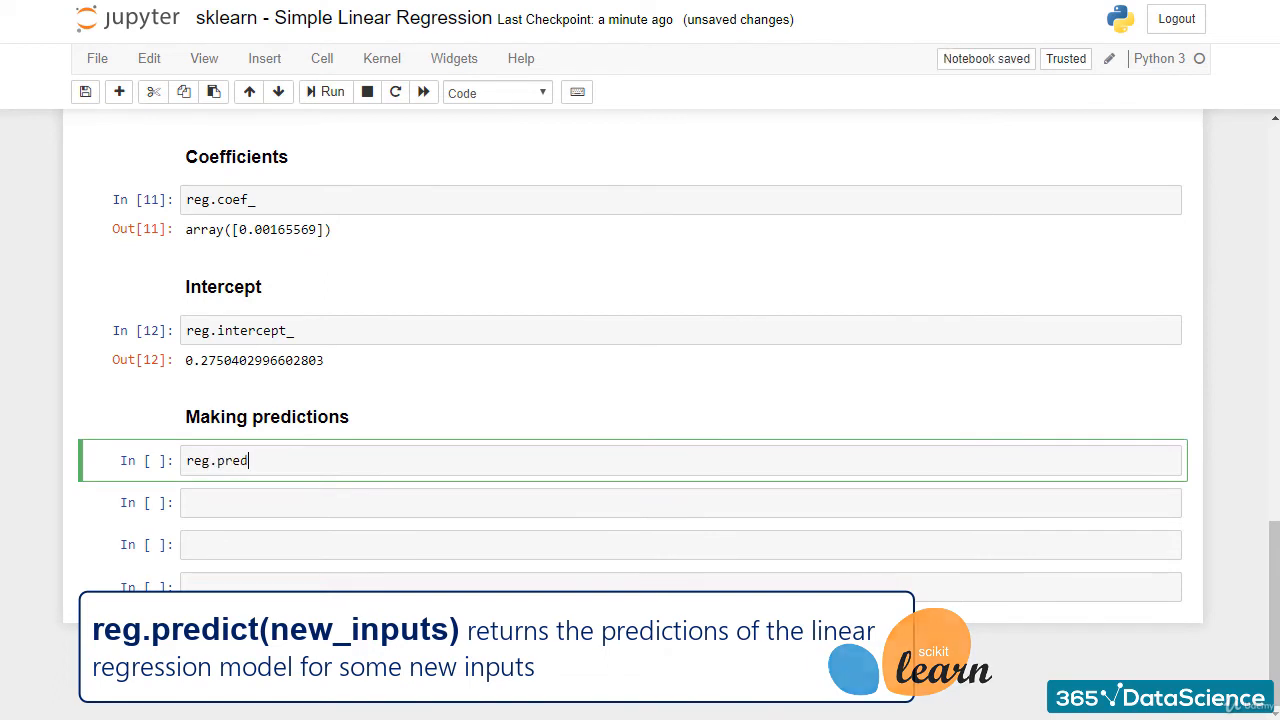
{"action": "type", "text": "ict()"}
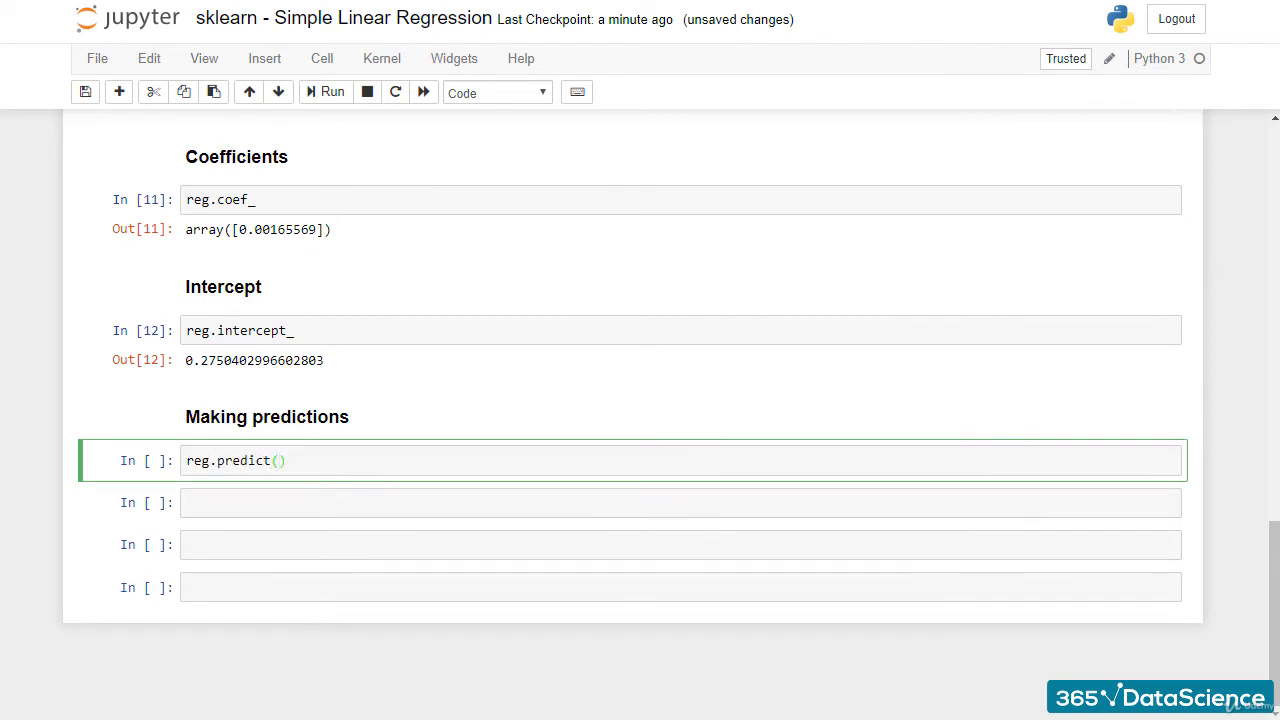
{"action": "type", "text": "1740"}
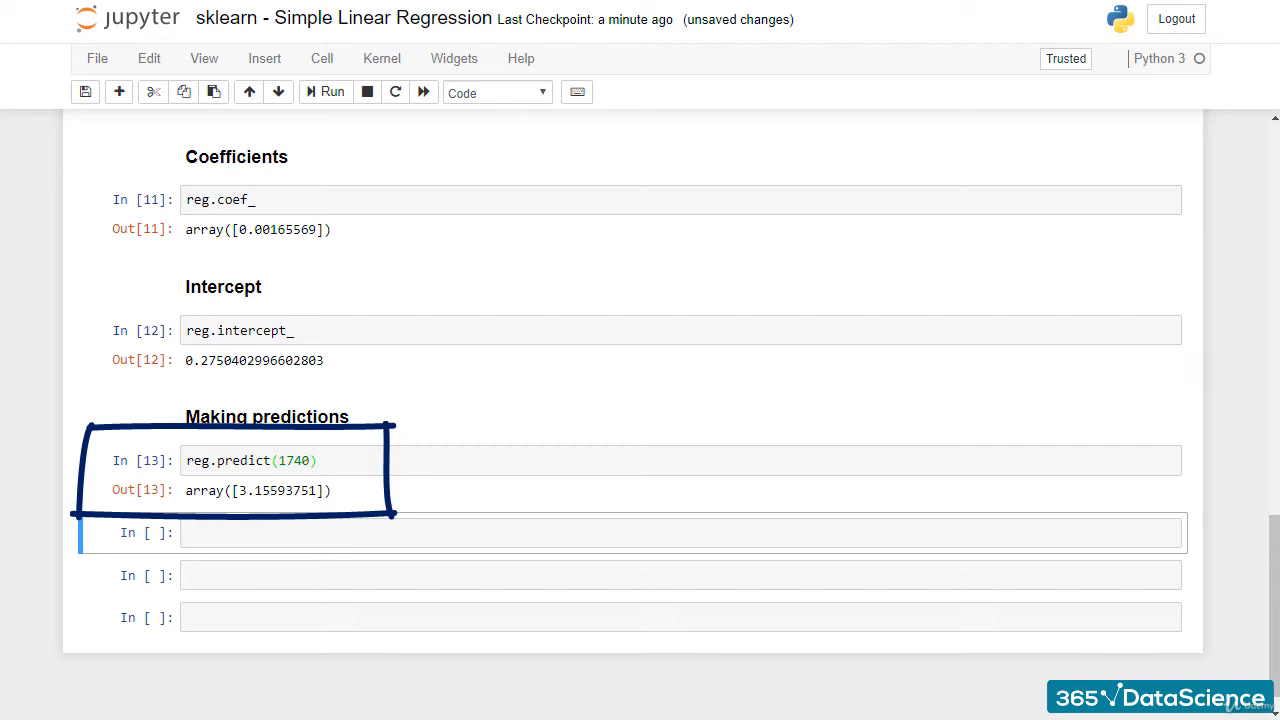
Step: Create and display new_data = pd.DataFrame(data=[1740,1760],columns=['SAT'])
{"action": "left_click", "coordinate": [680, 532]}
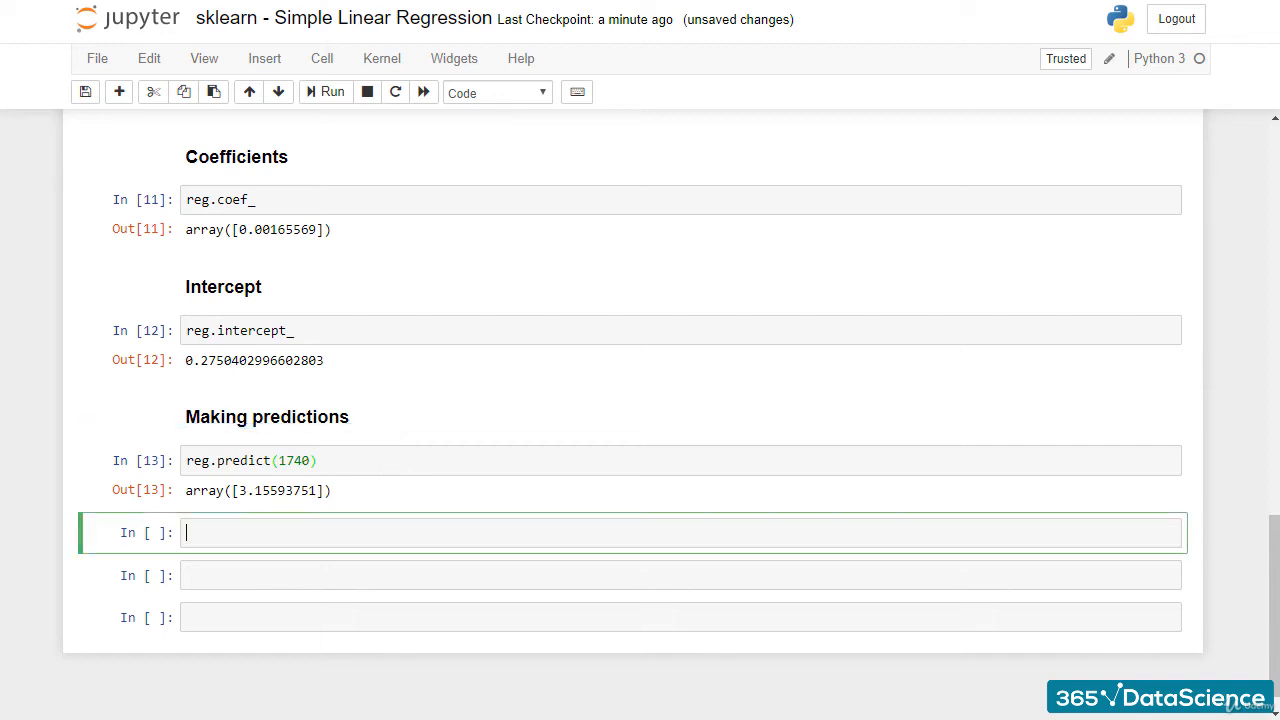
{"action": "type", "text": "new_data = pd.D"}
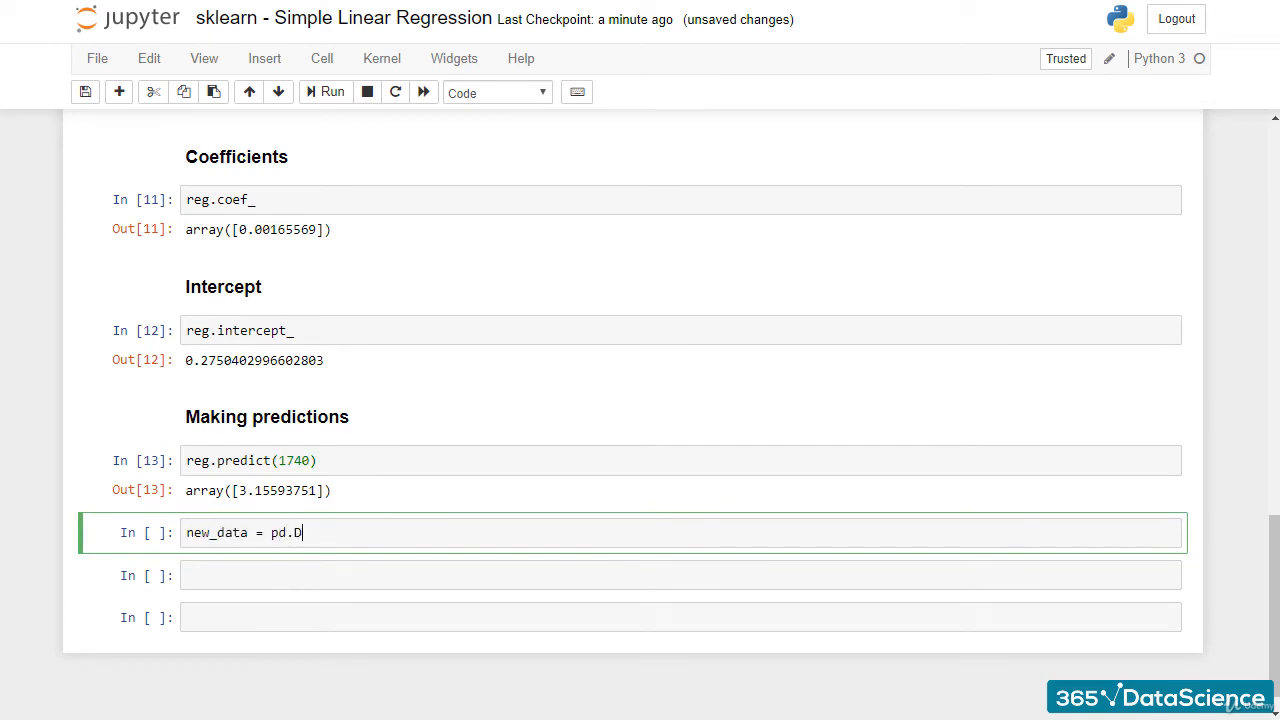
{"action": "type", "text": "ataFrame(d"}
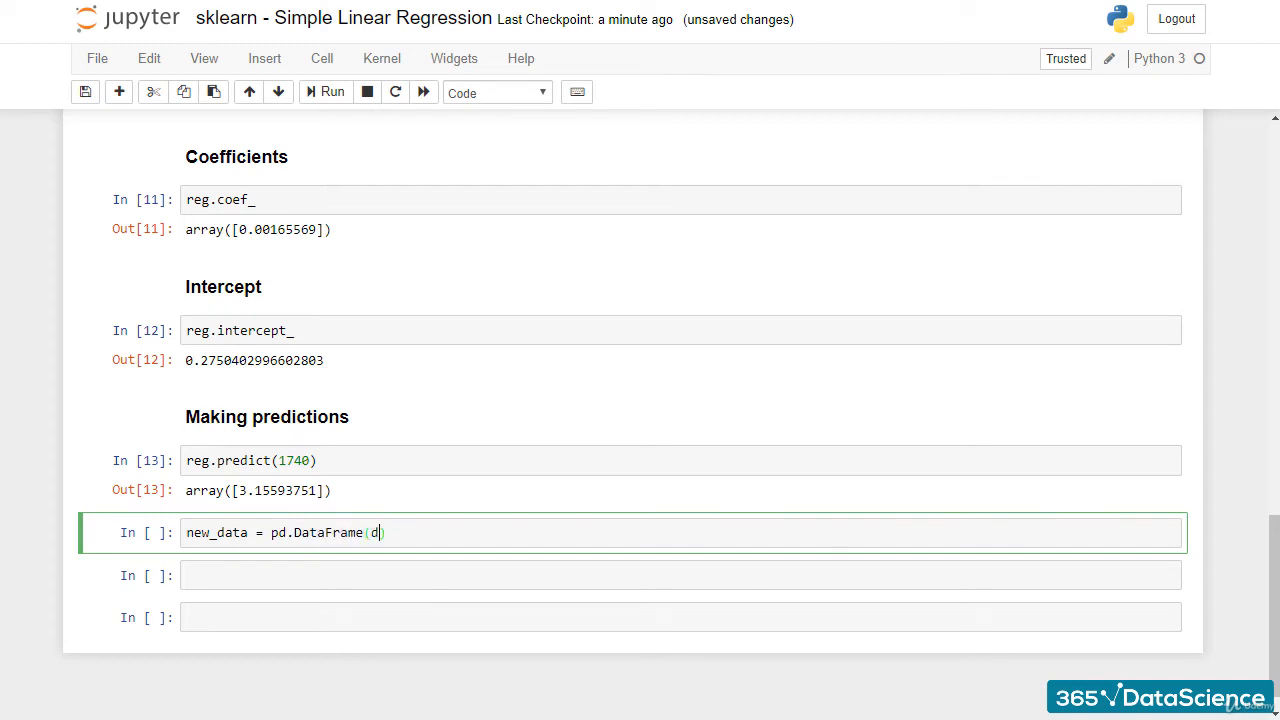
{"action": "type", "text": "ata=[1740]"}
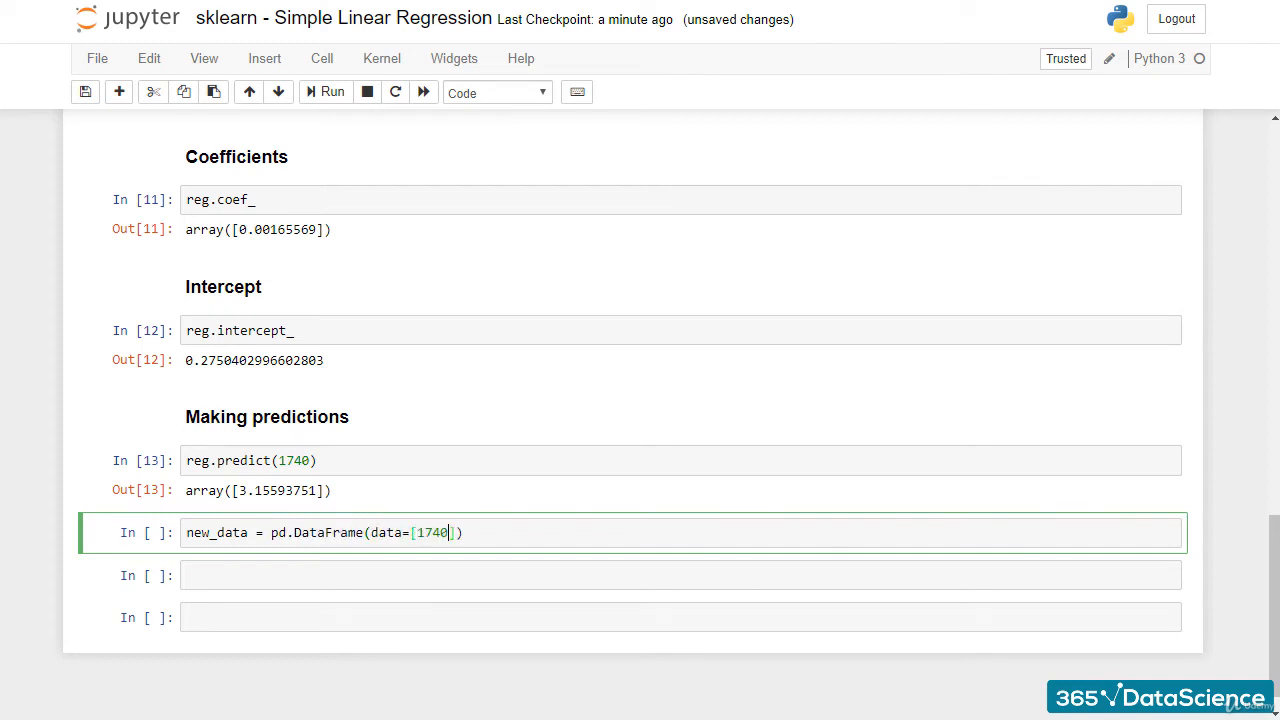
{"action": "type", "text": ",1760"}
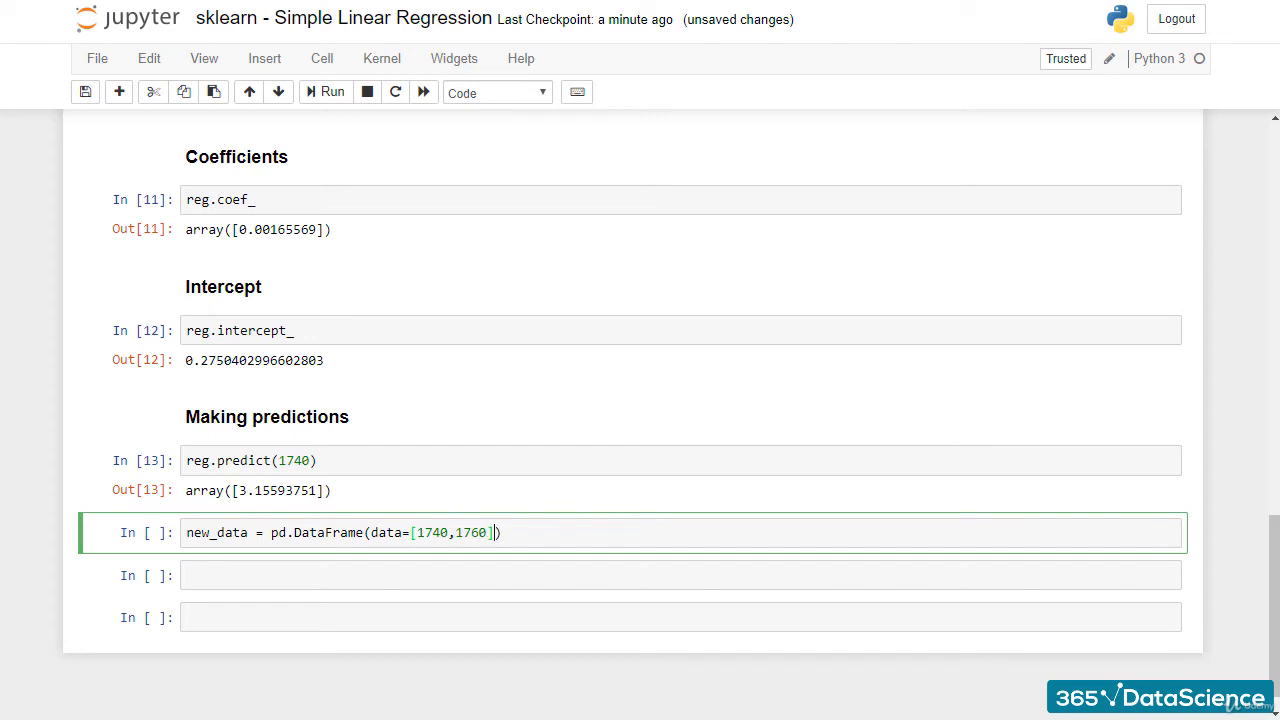
{"action": "type", "text": ",columns"}
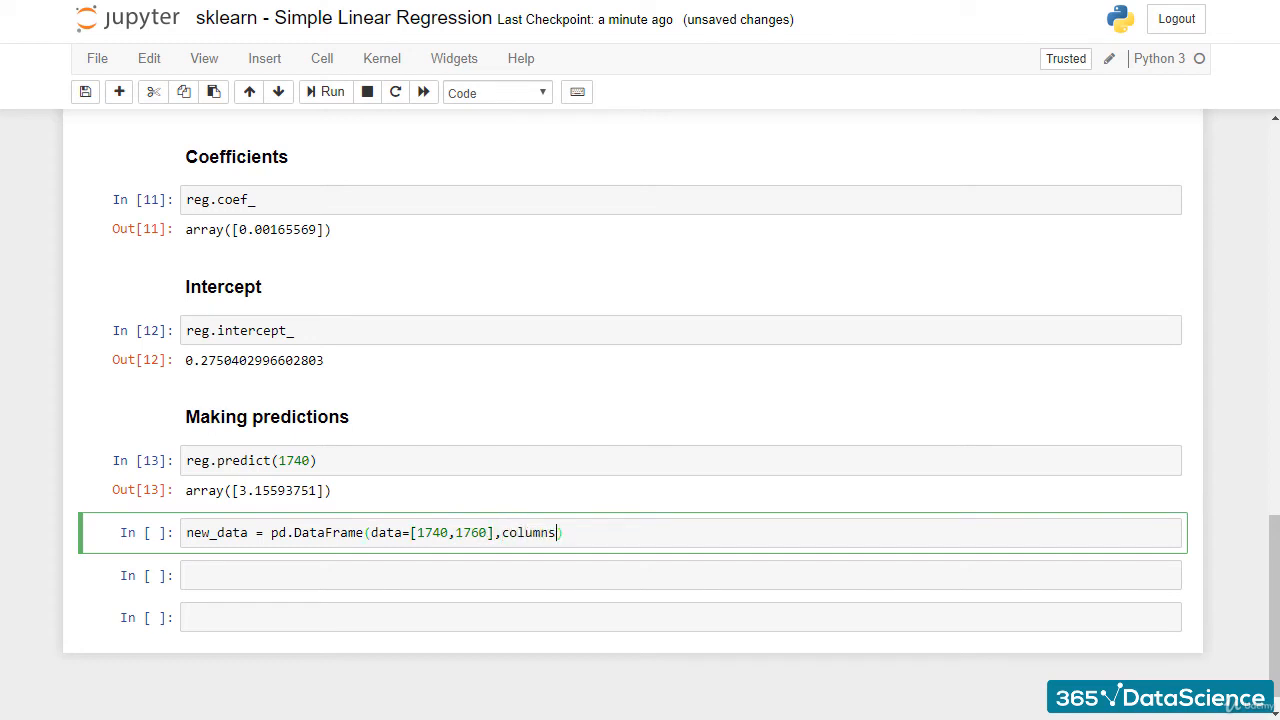
{"action": "type", "text": "['SAT']"}
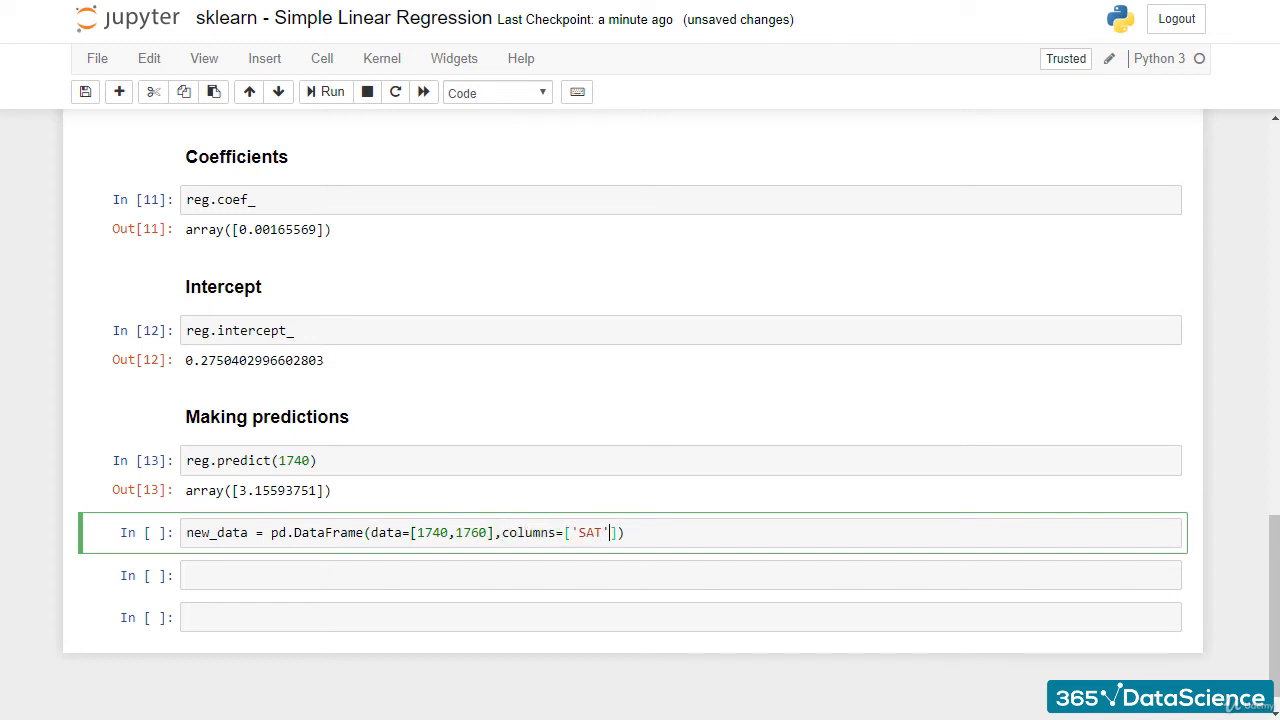
{"action": "type", "text": "new_dataA"}
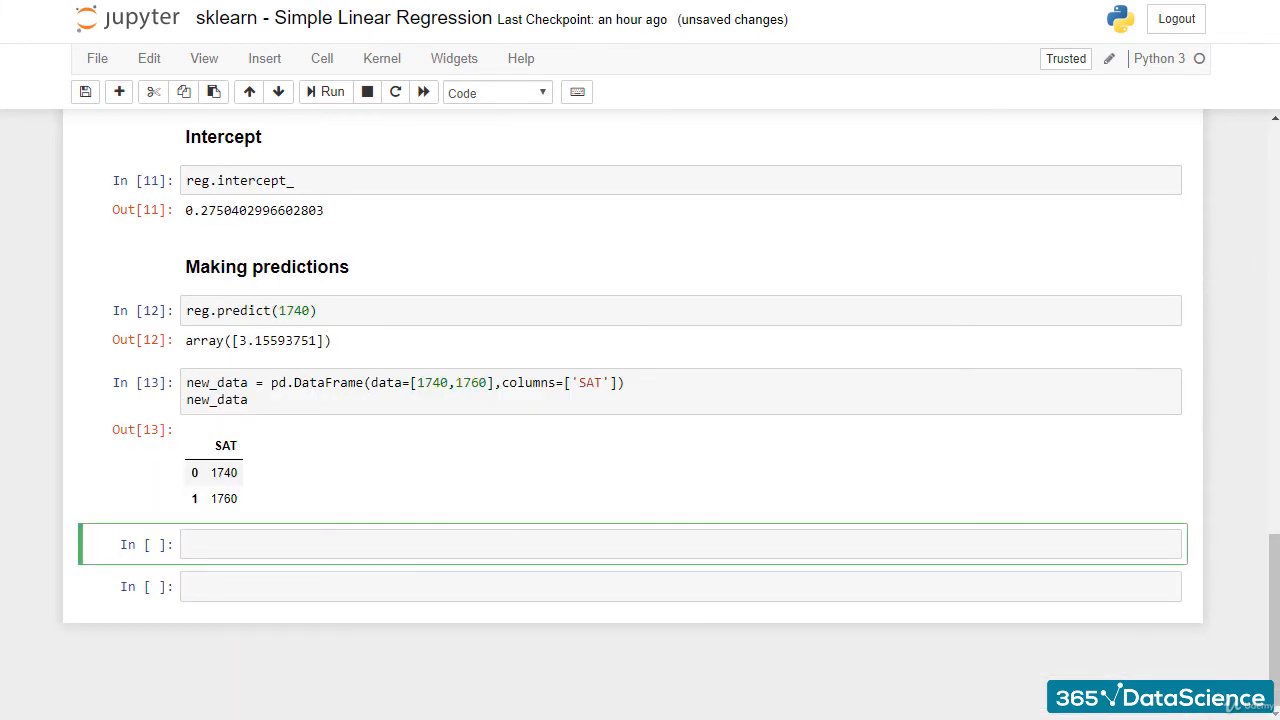
Step: Predict on new_data, returning GPAs of about 3.156 and 3.189
{"action": "type", "text": "reg.predict()"}
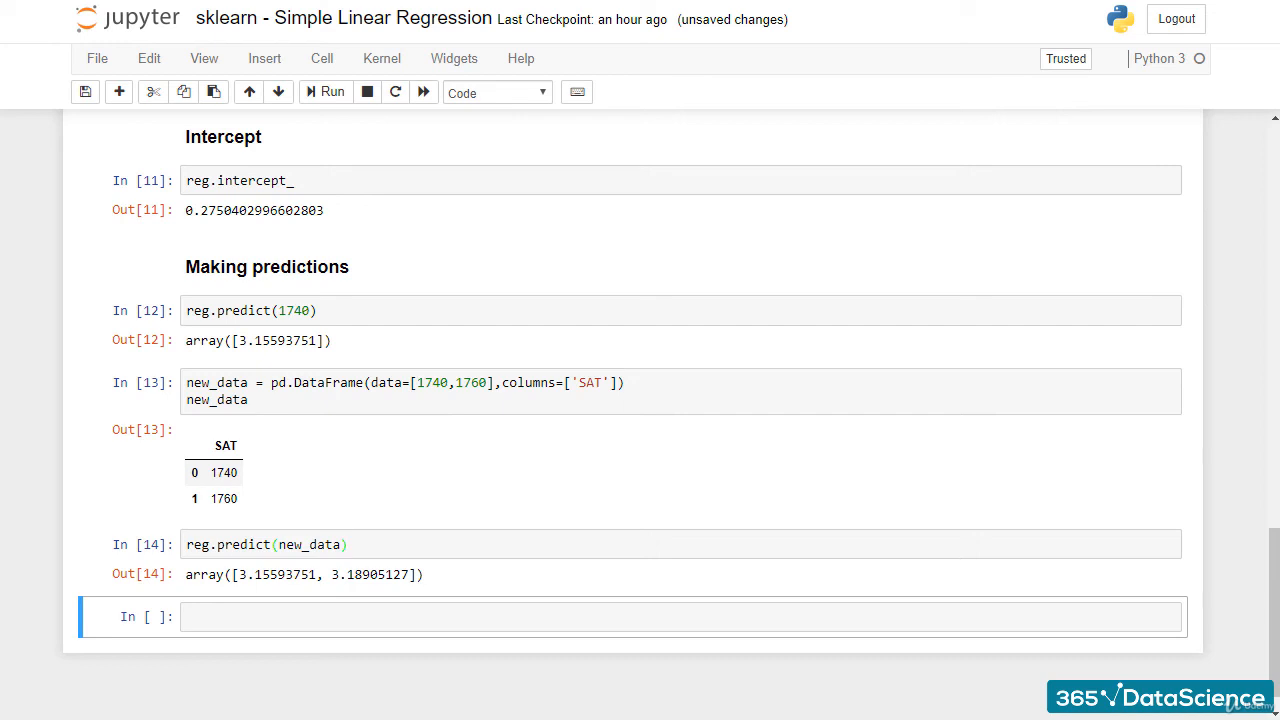
Step: Add a Predicted_GPA column via new_data['Predicted_GPA'] = reg.predict(new_data) and display it
{"action": "type", "text": "new_data['Predicted_"}
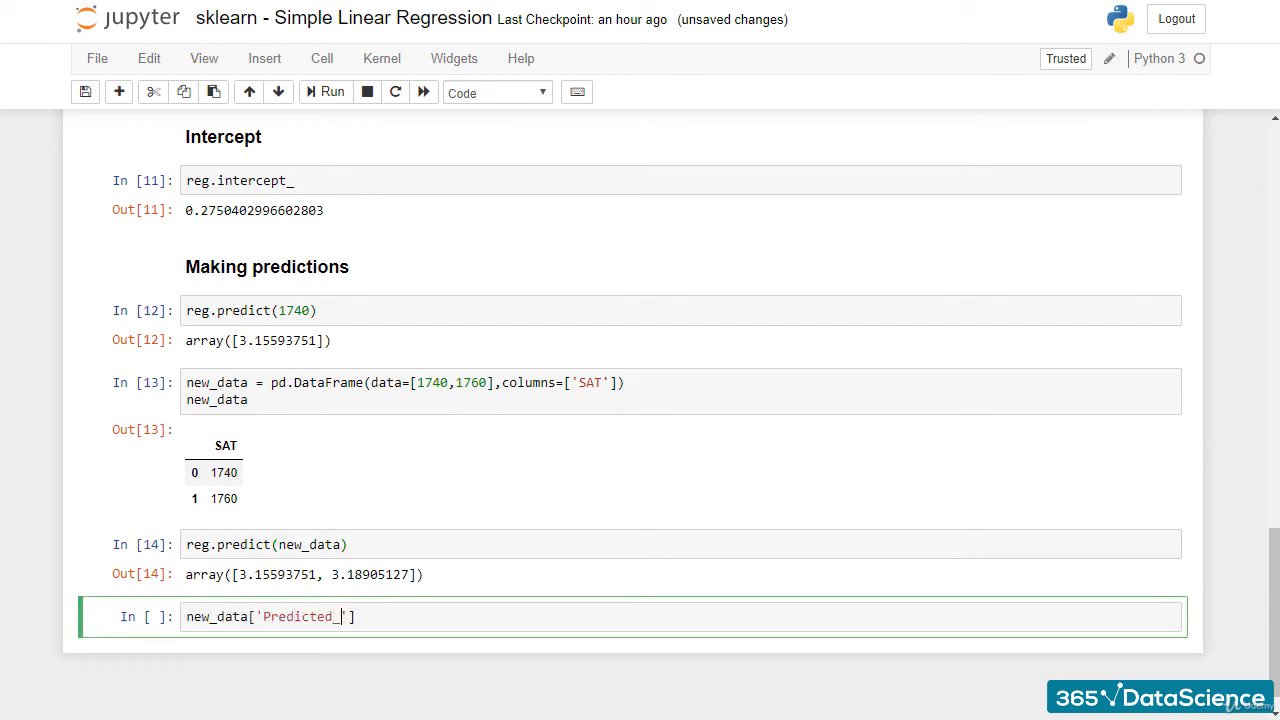
{"action": "type", "text": "GPA'] ="}
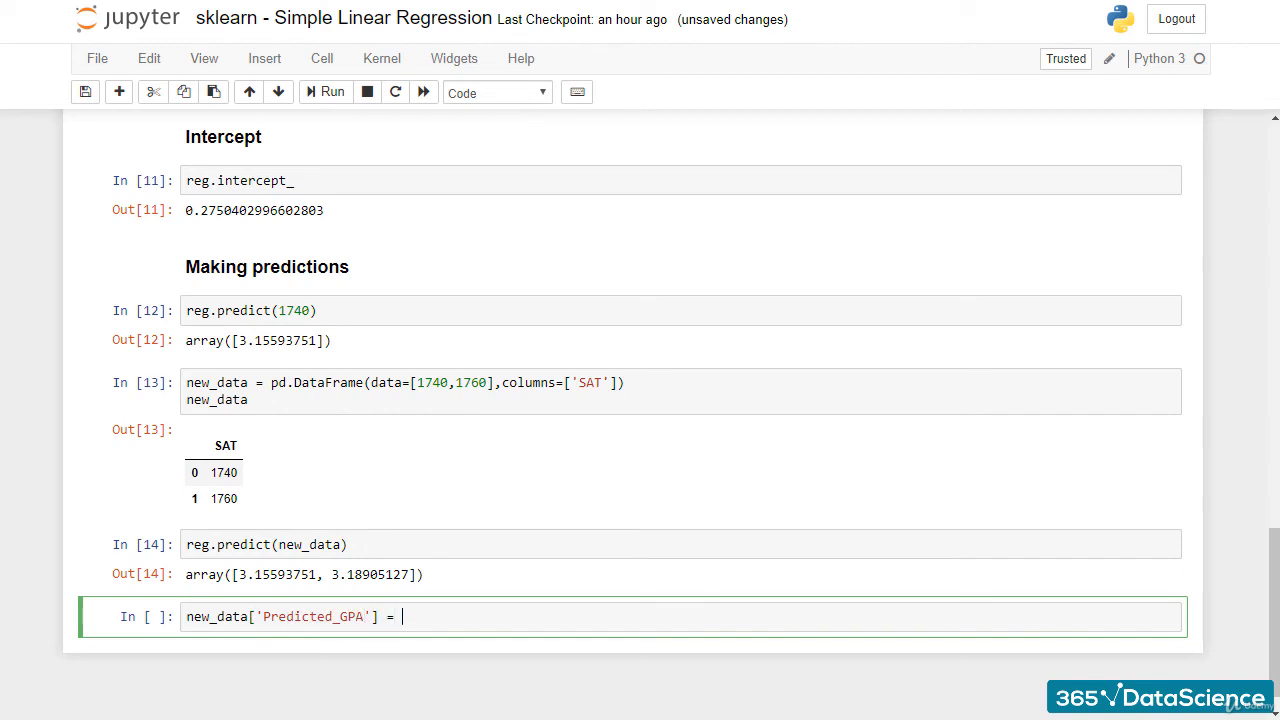
{"action": "type", "text": "reg.predict("}
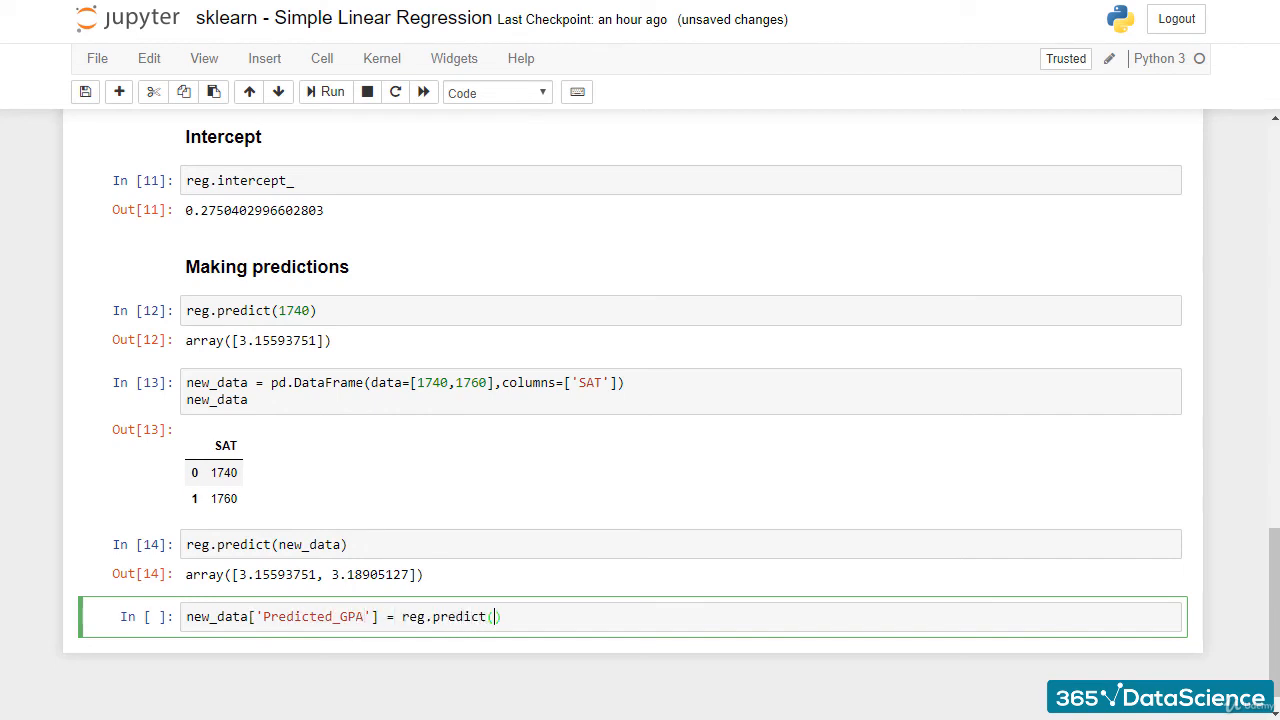
{"action": "type", "text": "new_data)"}
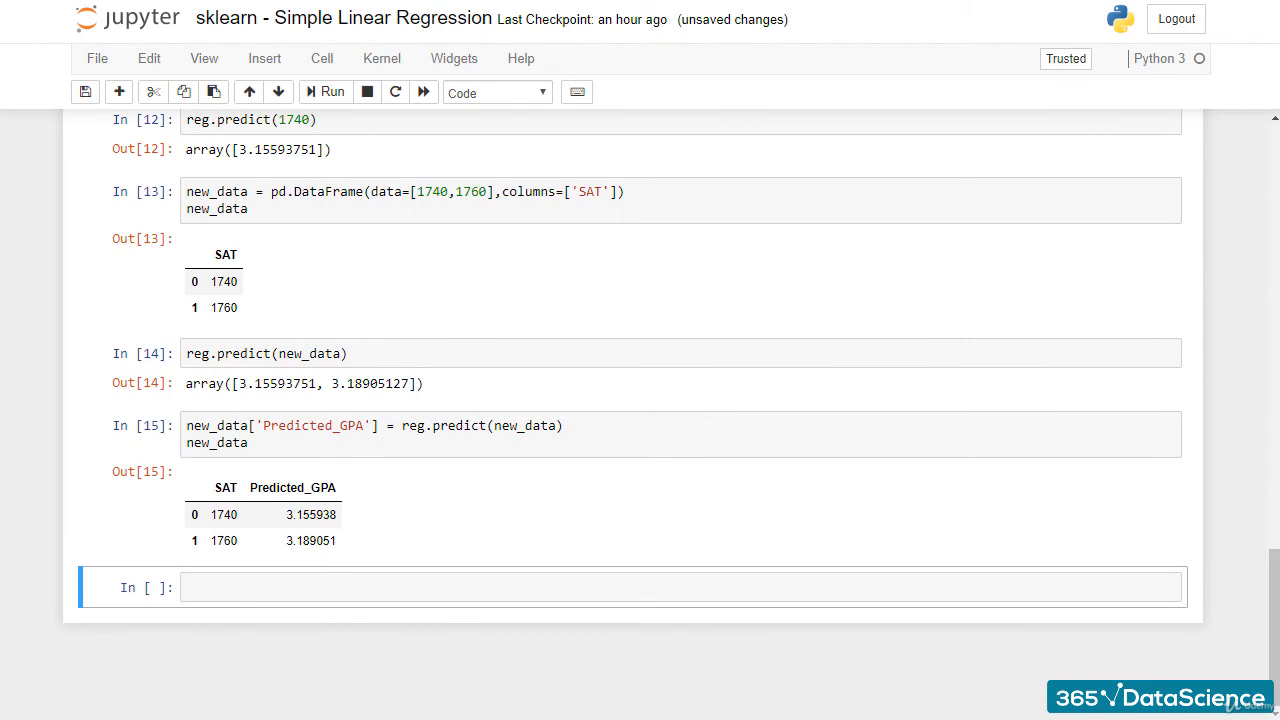
{"action": "mouse_move", "coordinate": [1232, 664]}
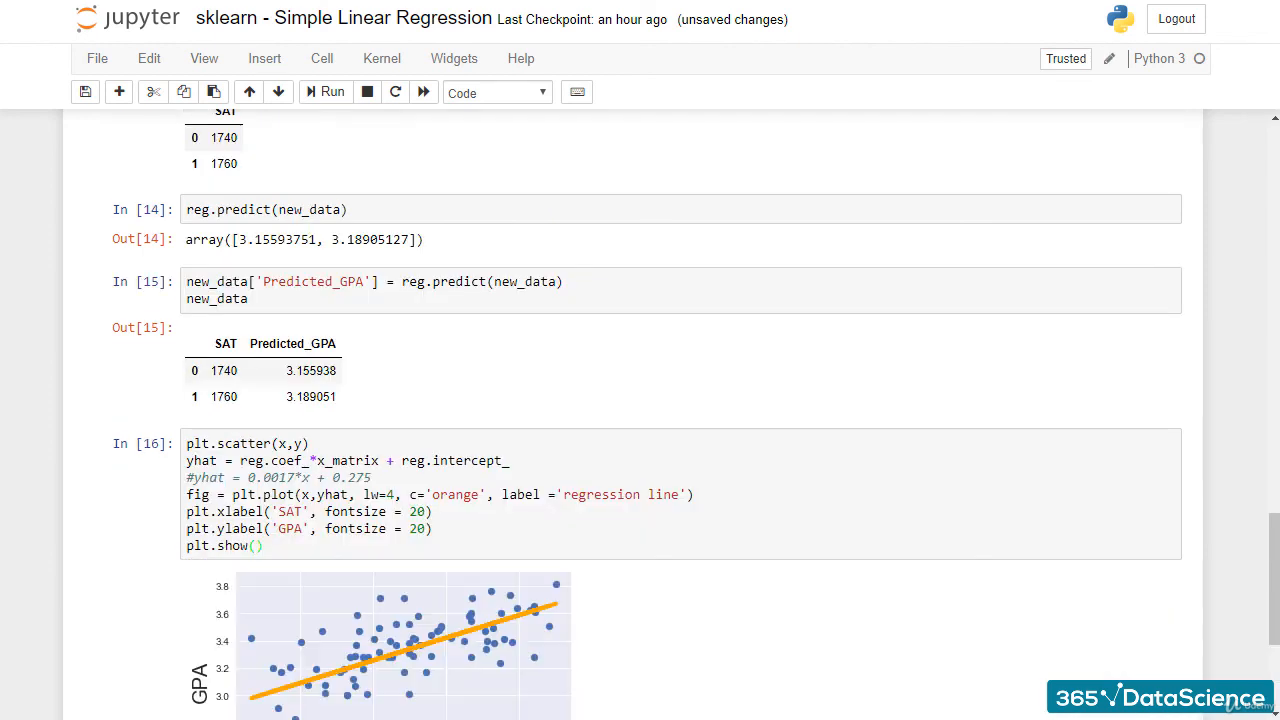
{"action": "scroll", "scroll_direction": "down", "scroll_amount": 3}
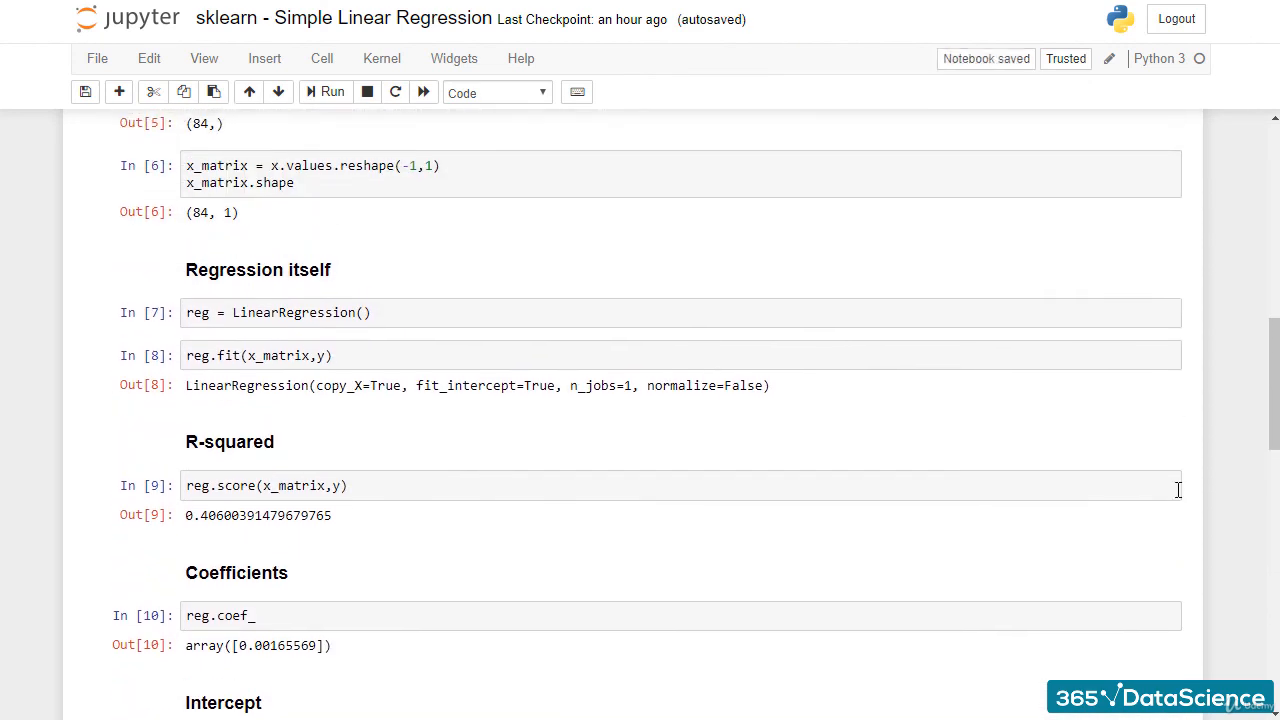
{"action": "scroll", "scroll_direction": "down", "scroll_amount": 3}
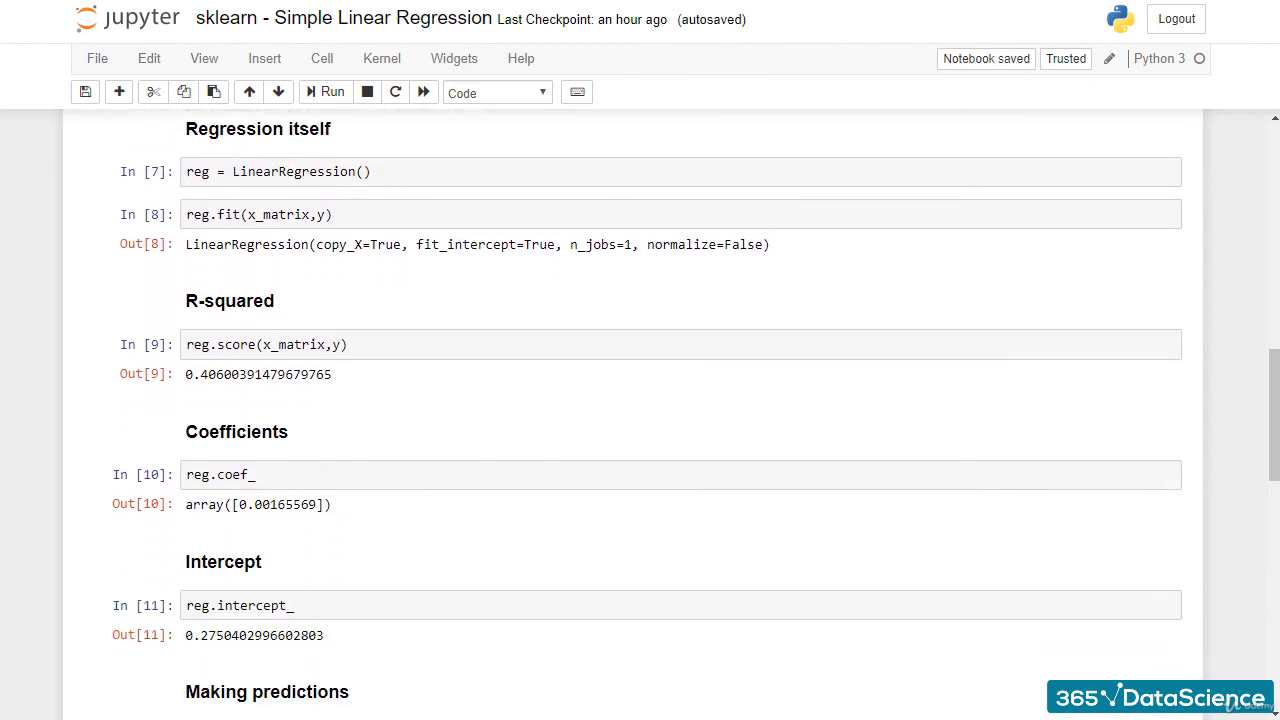